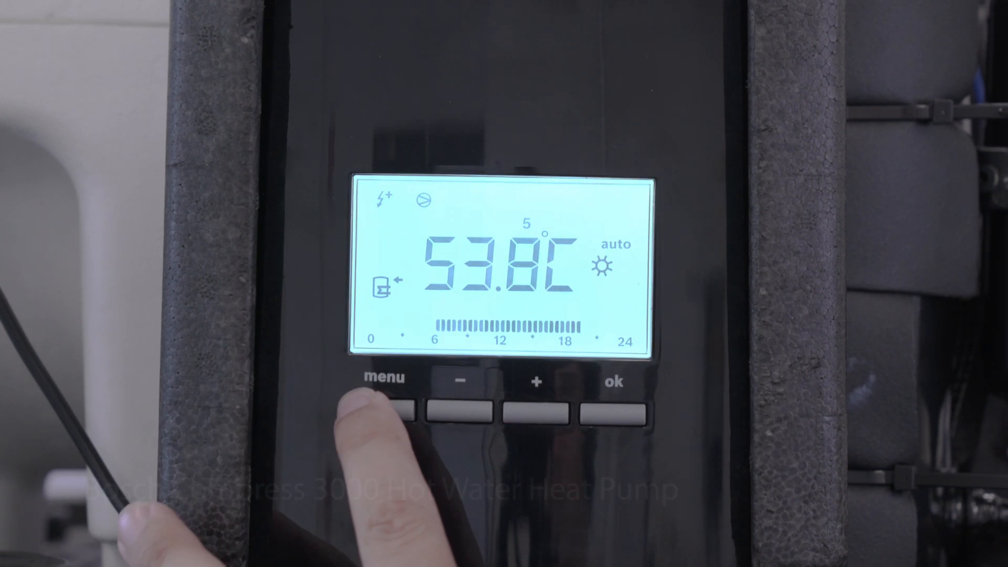
- Enter the settings menu and page past ProG, dAtE and P1 to the days 1–5 SIL entry
{"action": "left_click", "coordinate": [384, 412]}
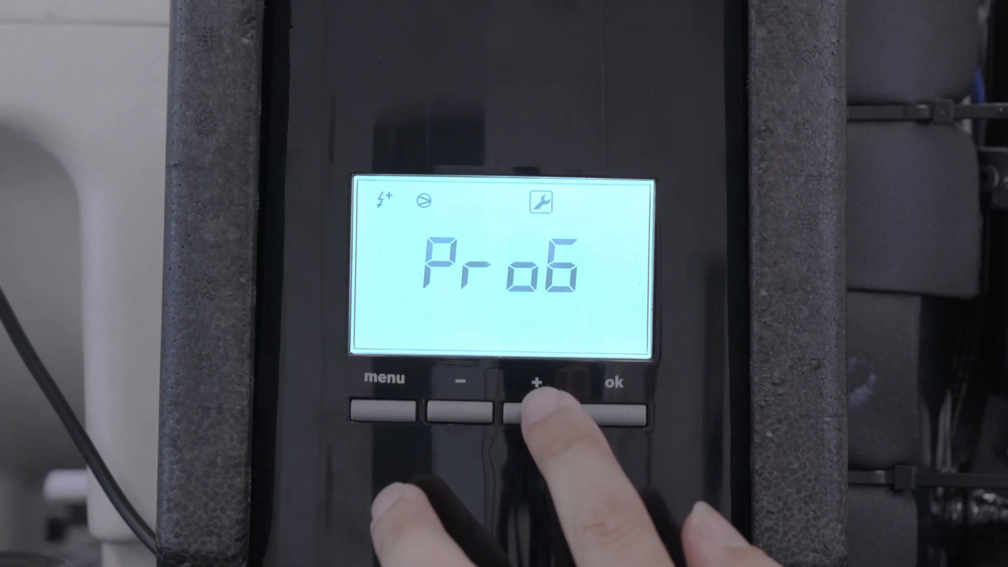
{"action": "left_click", "coordinate": [537, 412]}
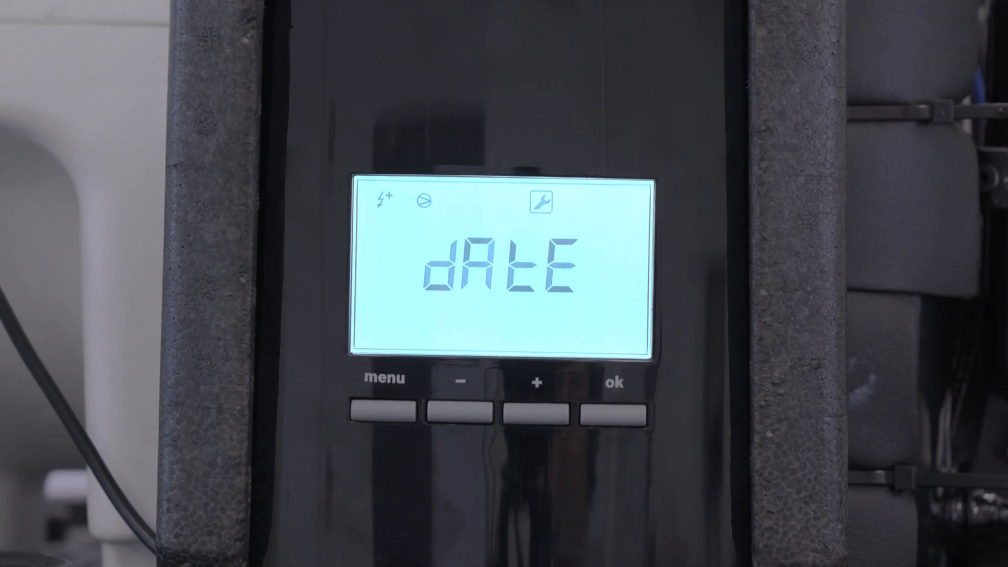
{"action": "left_click", "coordinate": [611, 413]}
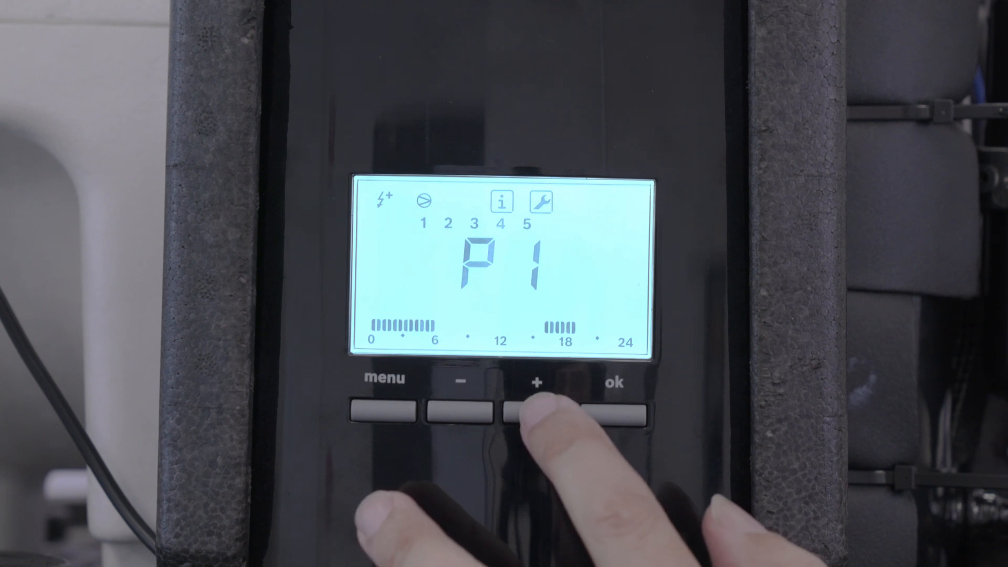
{"action": "left_click", "coordinate": [536, 411]}
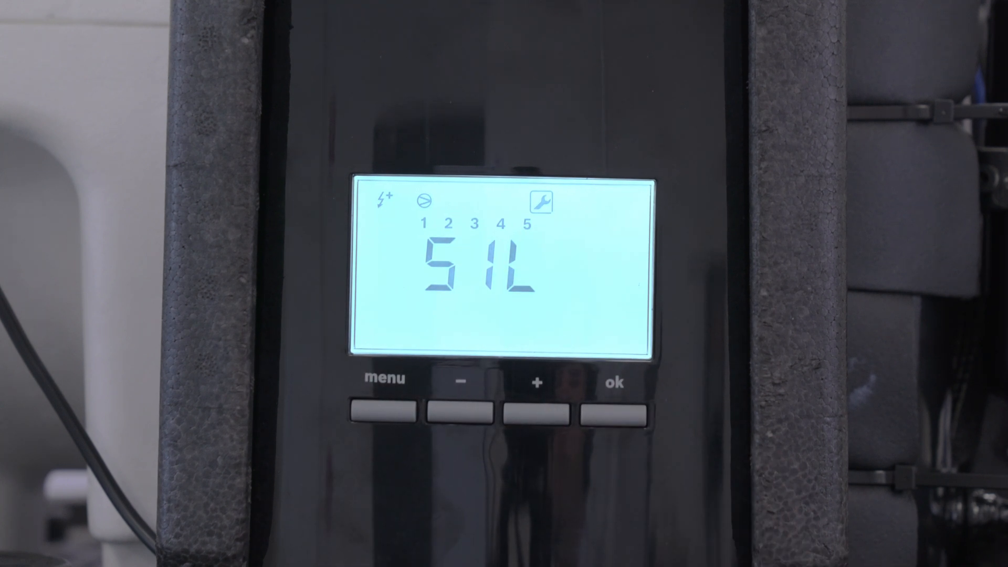
- Set the days 1–5 silent period from about 06:00 to about 19:00 and confirm it
{"action": "left_click", "coordinate": [537, 413]}
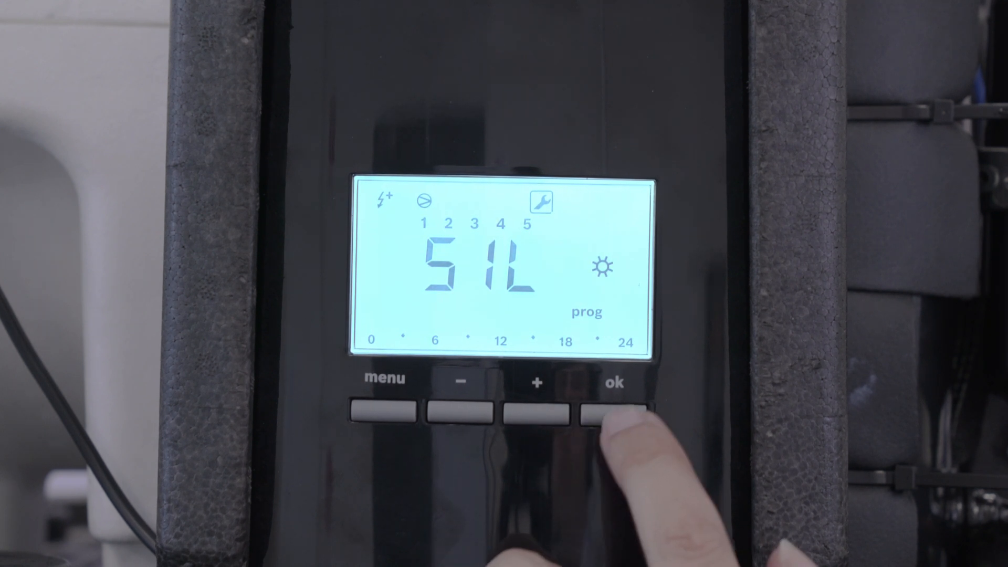
{"action": "left_click", "coordinate": [536, 415]}
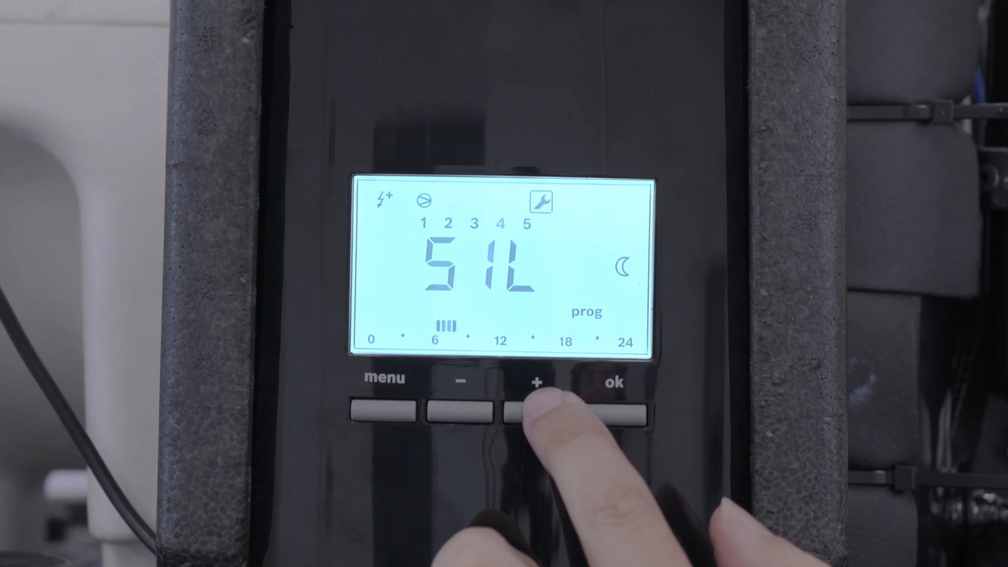
{"action": "left_click", "coordinate": [537, 413]}
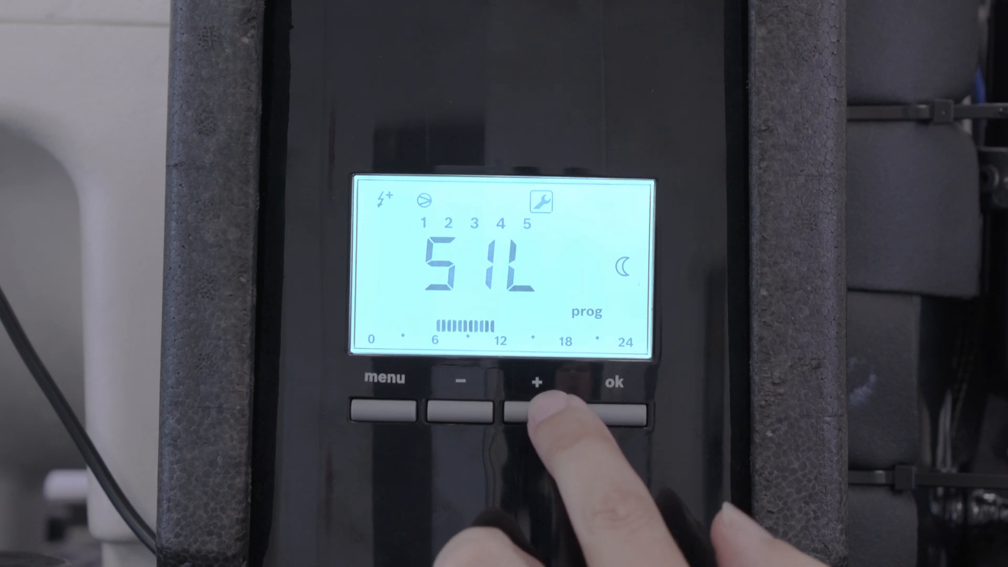
{"action": "left_click", "coordinate": [536, 412]}
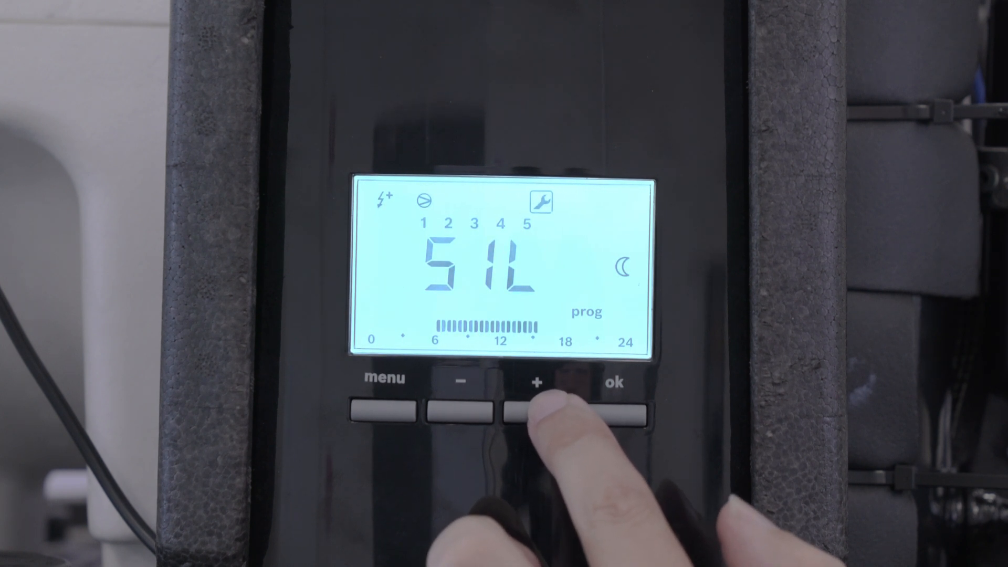
{"action": "left_click", "coordinate": [539, 415]}
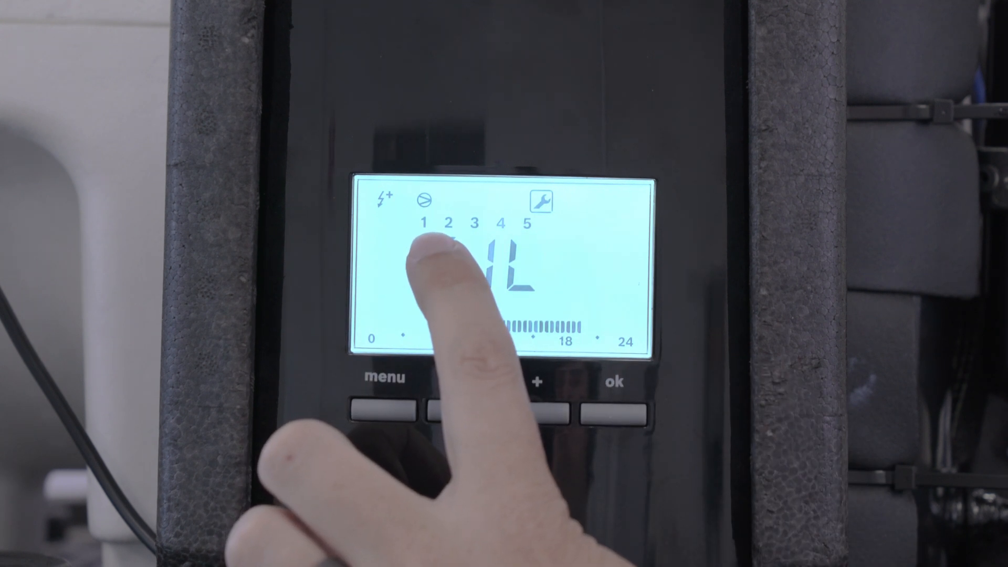
{"action": "left_click", "coordinate": [536, 410]}
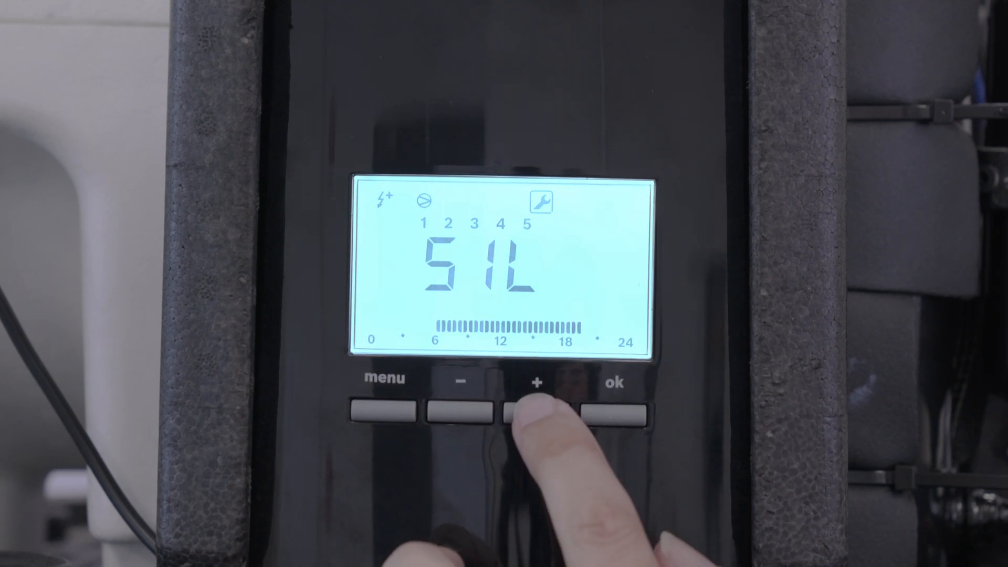
- Switch to the days 6–7 SIL entry and extend its silent period from 06:00 into the afternoon
{"action": "left_click", "coordinate": [469, 413]}
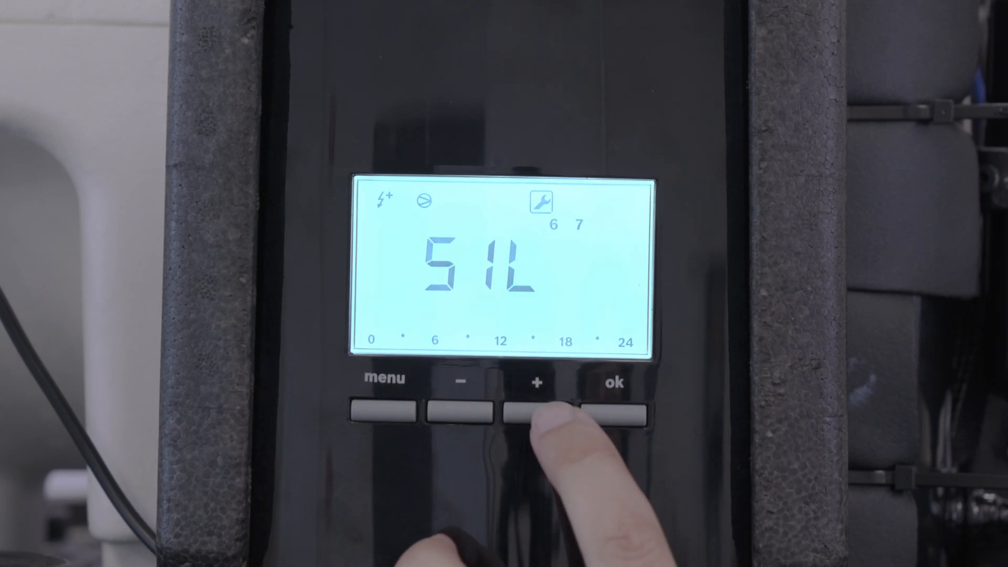
{"action": "left_click", "coordinate": [535, 414]}
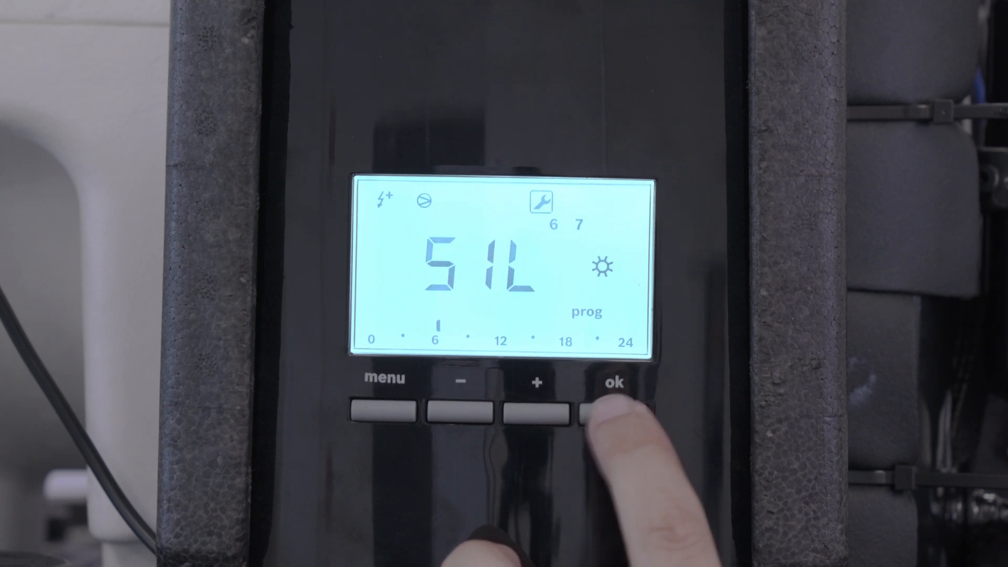
{"action": "left_click", "coordinate": [537, 415]}
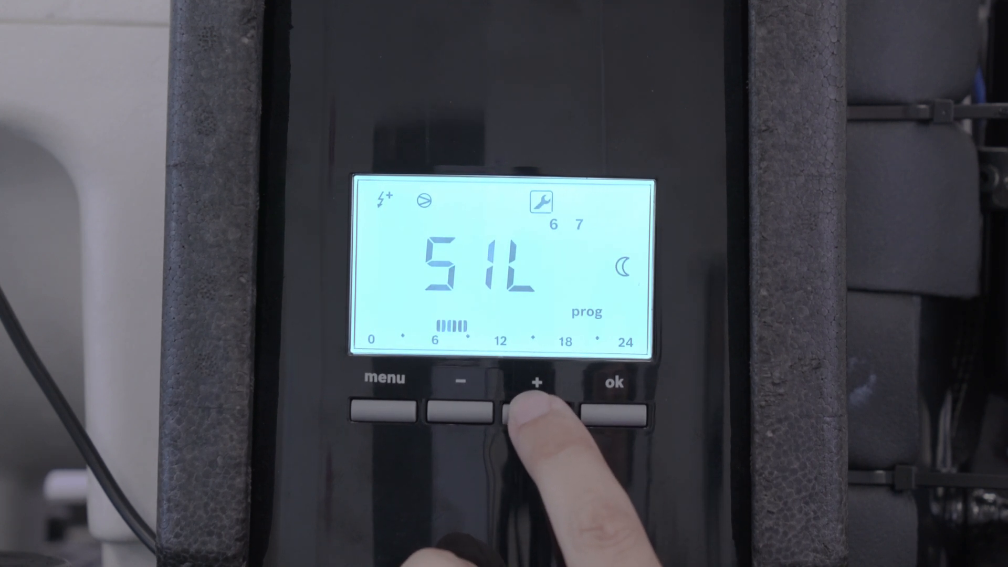
{"action": "left_click", "coordinate": [537, 414]}
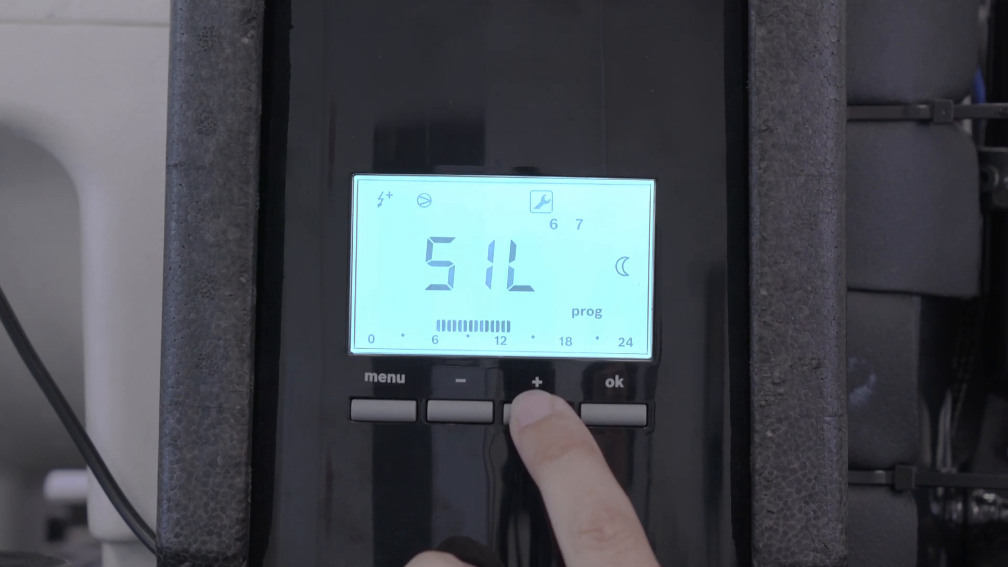
{"action": "left_click", "coordinate": [537, 414]}
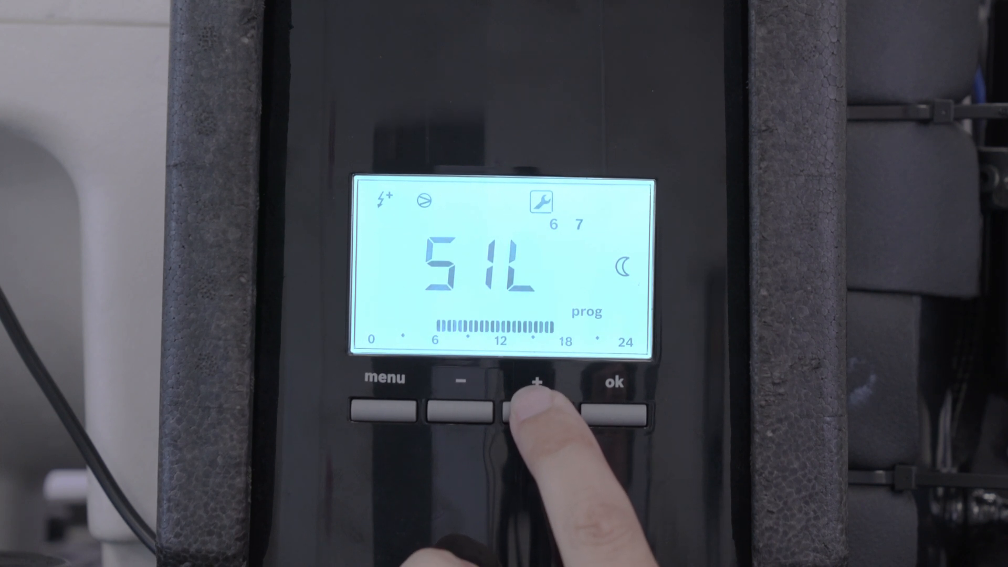